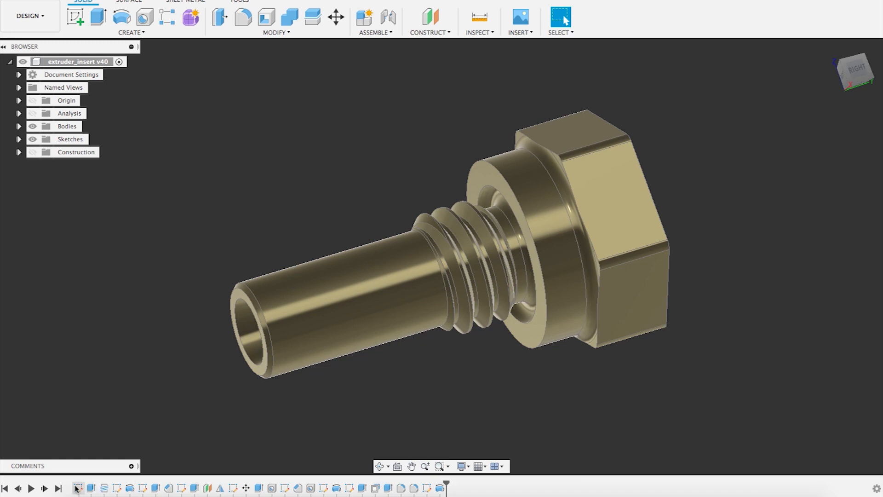
{"action": "mouse_move", "coordinate": [447, 485]}
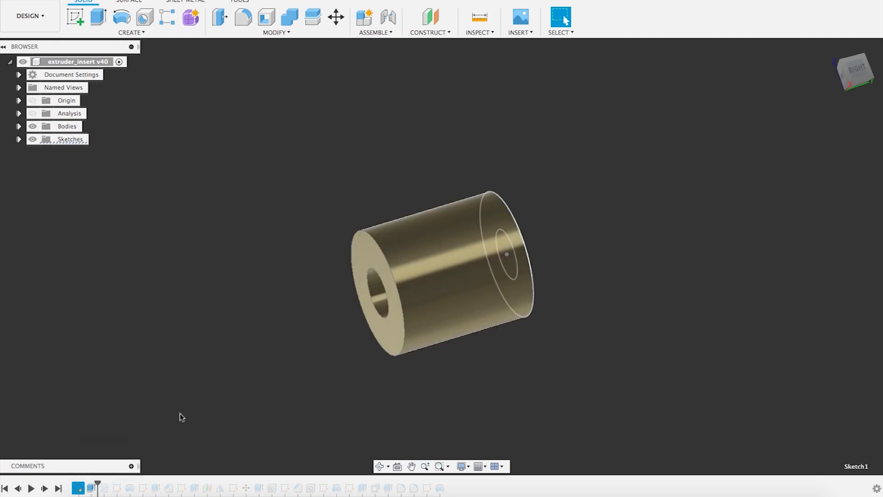
{"action": "mouse_move", "coordinate": [110, 483]}
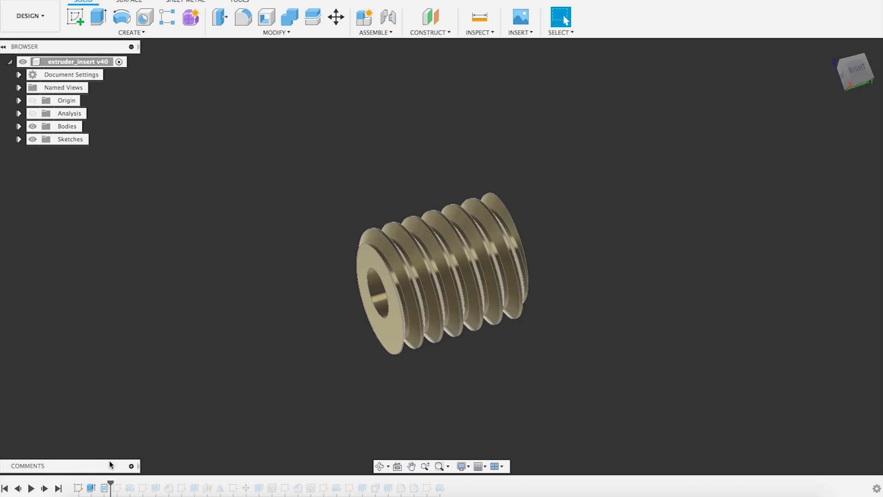
Bring up the context menu for the Thread feature in the timeline
{"action": "right_click", "coordinate": [441, 271]}
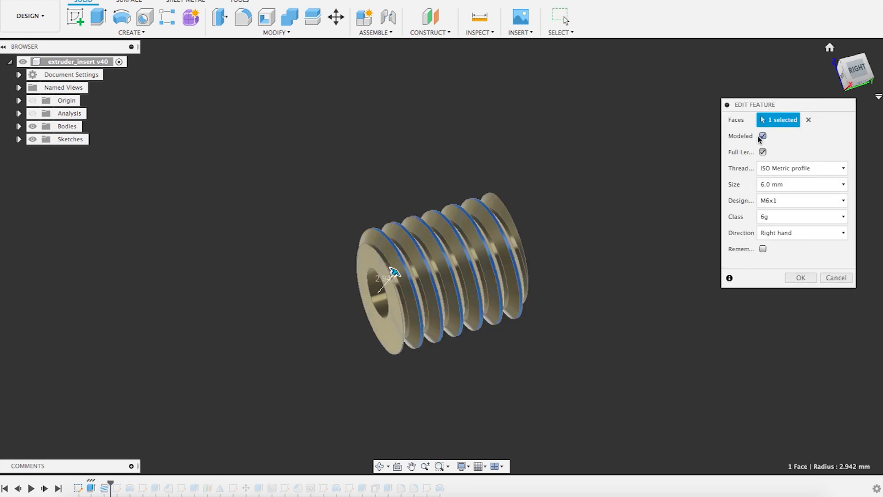
{"action": "left_click", "coordinate": [762, 136]}
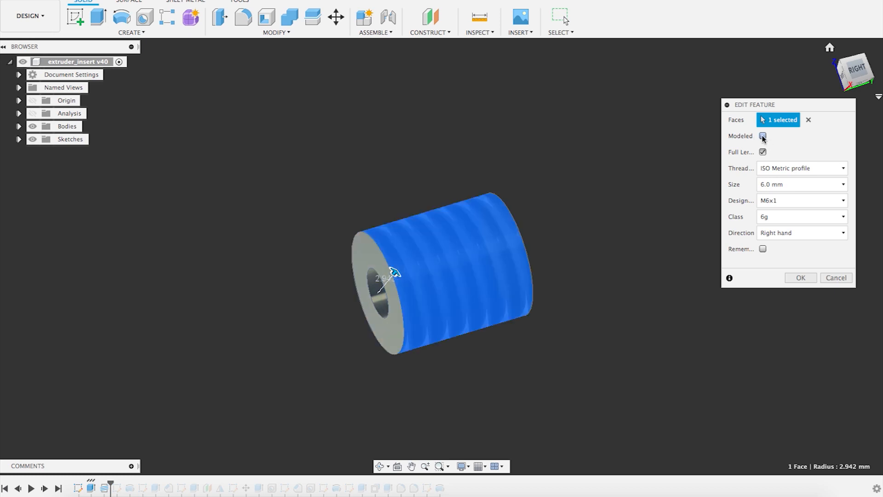
{"action": "left_click", "coordinate": [763, 135]}
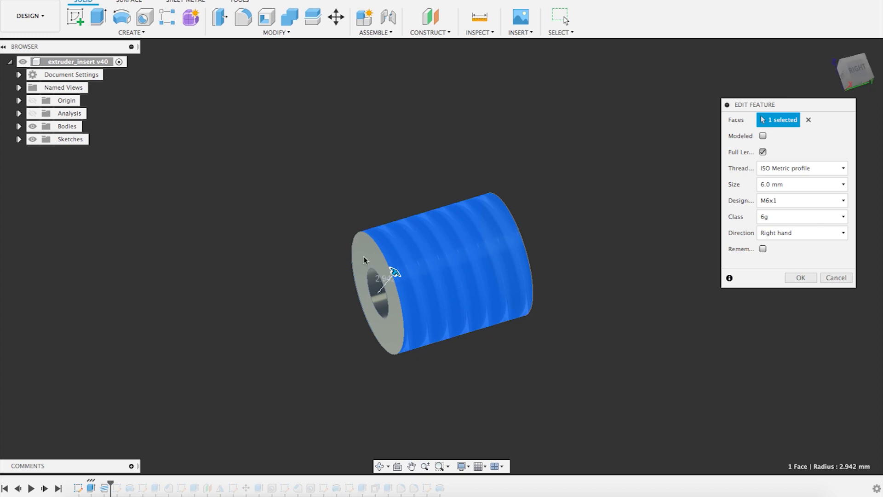
{"action": "mouse_move", "coordinate": [603, 168]}
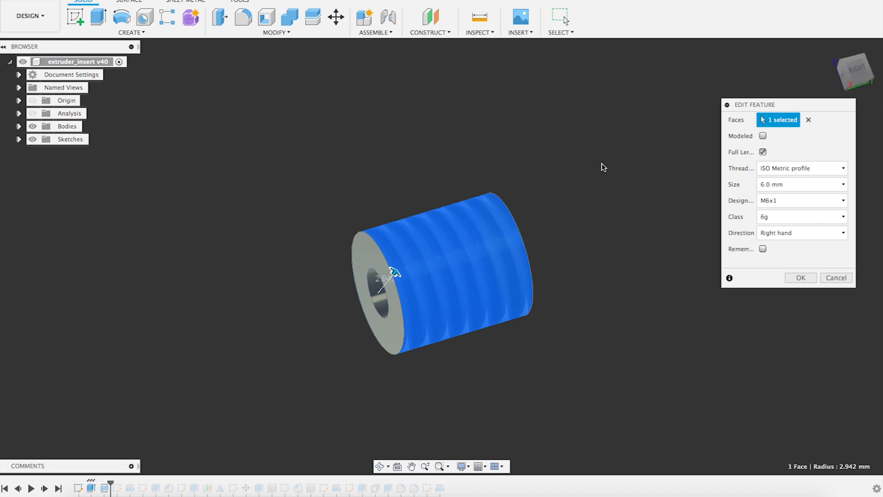
{"action": "left_click", "coordinate": [762, 135]}
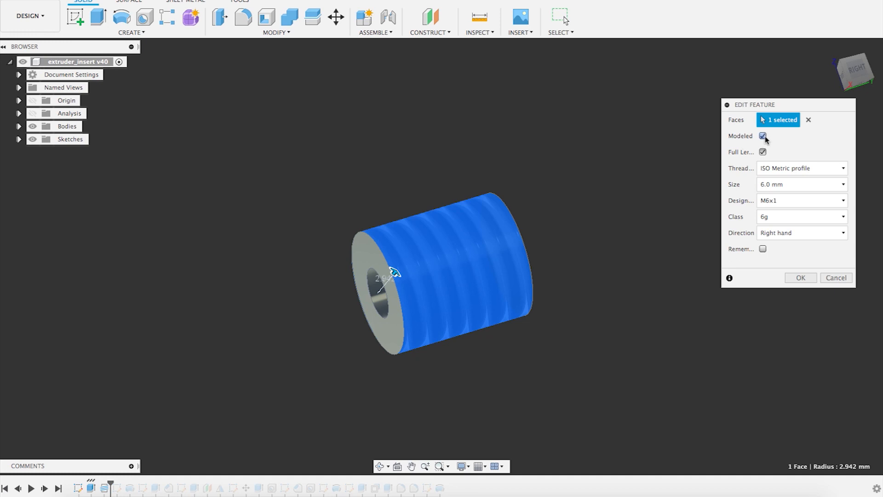
{"action": "left_click", "coordinate": [763, 136]}
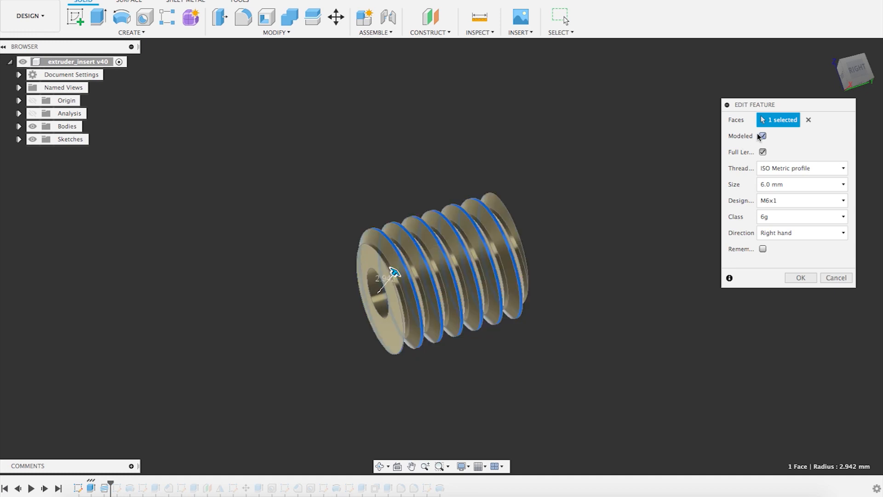
{"action": "left_click", "coordinate": [762, 135]}
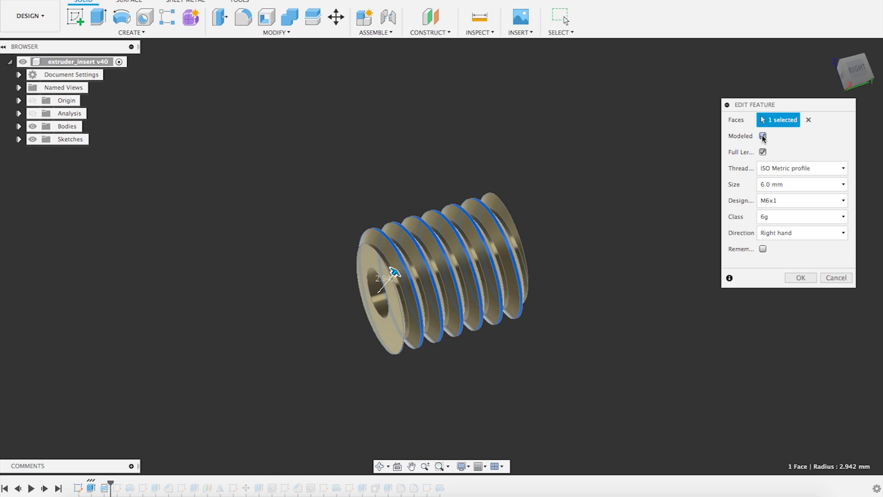
{"action": "left_click", "coordinate": [762, 136]}
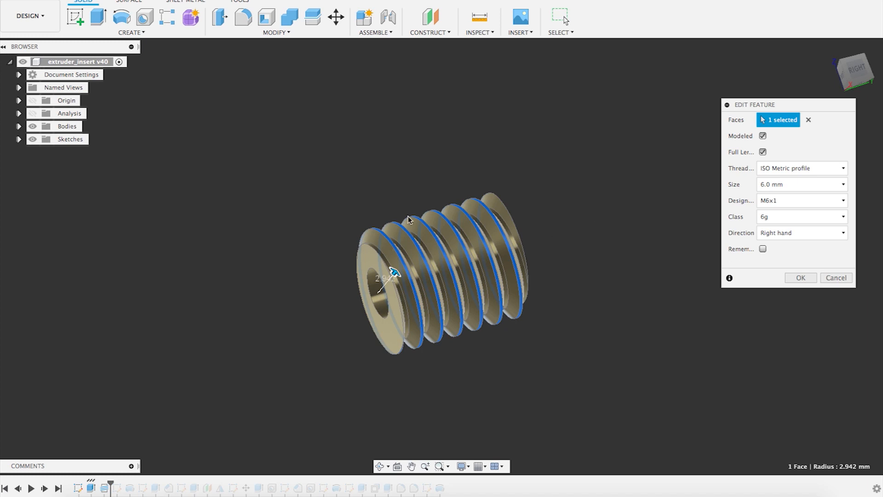
{"action": "mouse_move", "coordinate": [710, 158]}
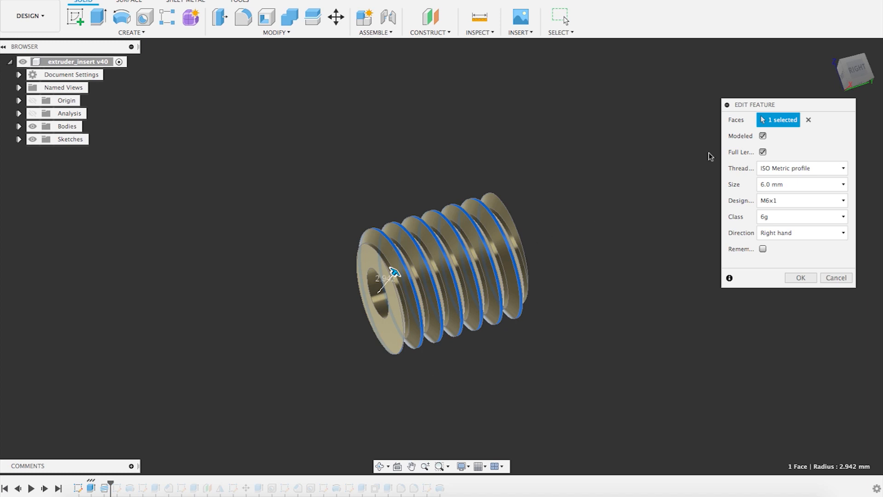
{"action": "left_click", "coordinate": [800, 168]}
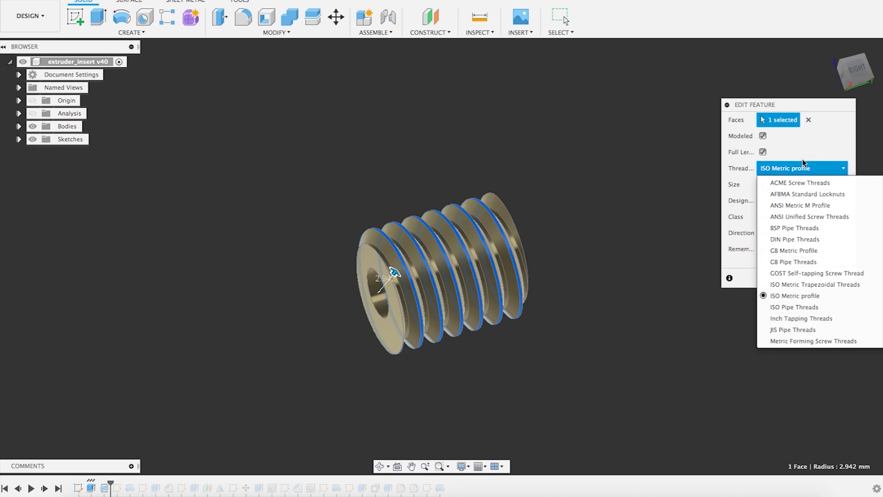
{"action": "left_click", "coordinate": [795, 295]}
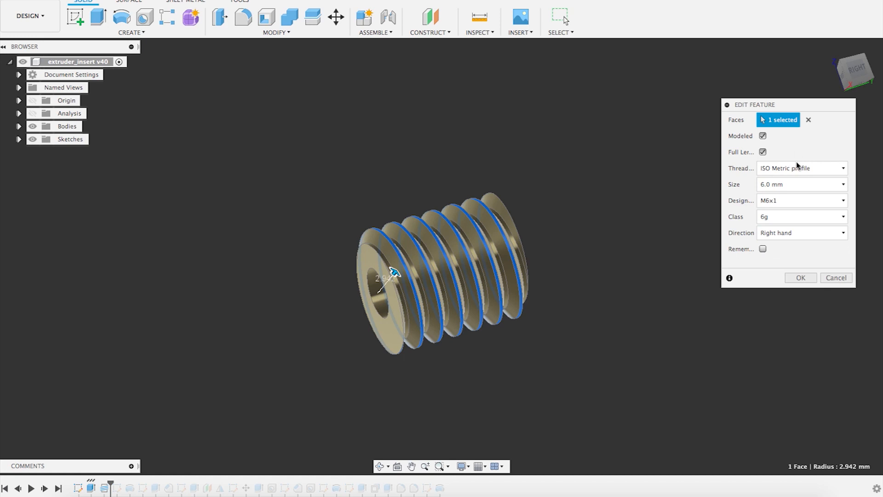
{"action": "mouse_move", "coordinate": [632, 203]}
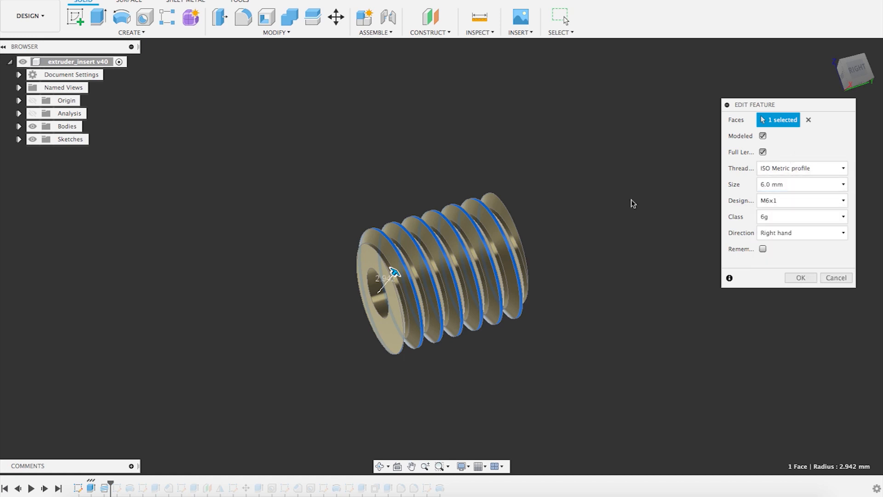
{"action": "mouse_move", "coordinate": [800, 200]}
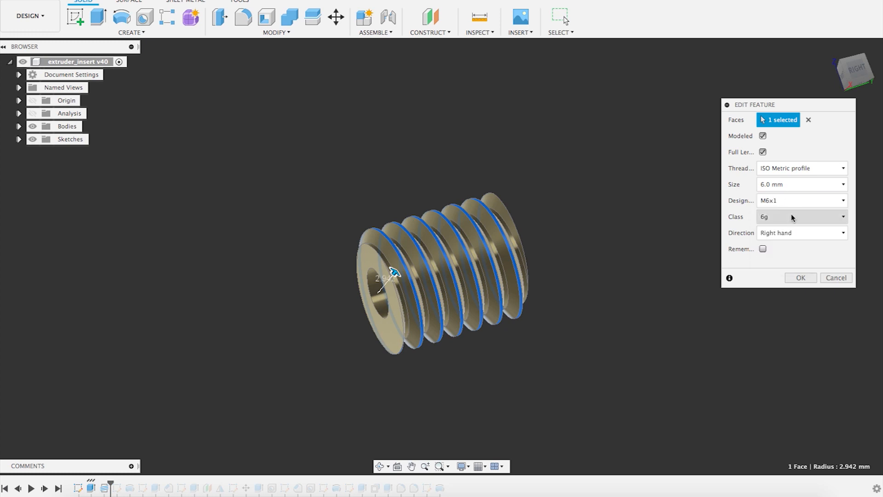
{"action": "left_click", "coordinate": [801, 232]}
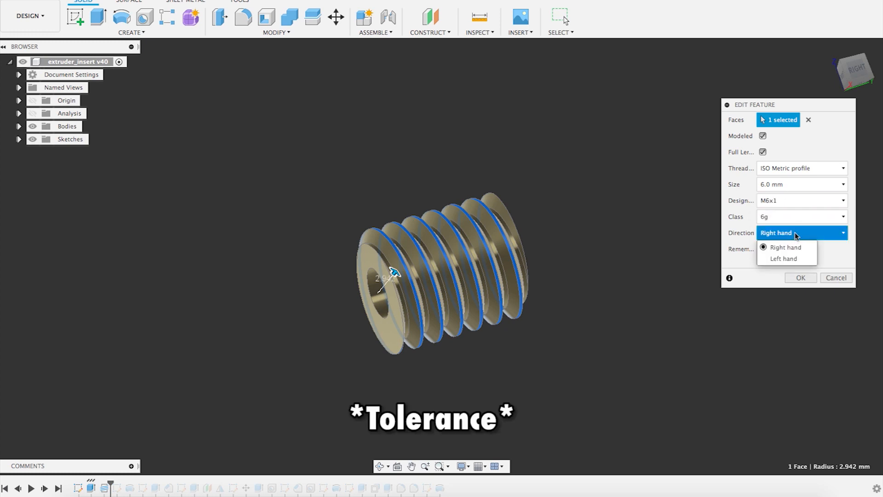
{"action": "left_click", "coordinate": [785, 246]}
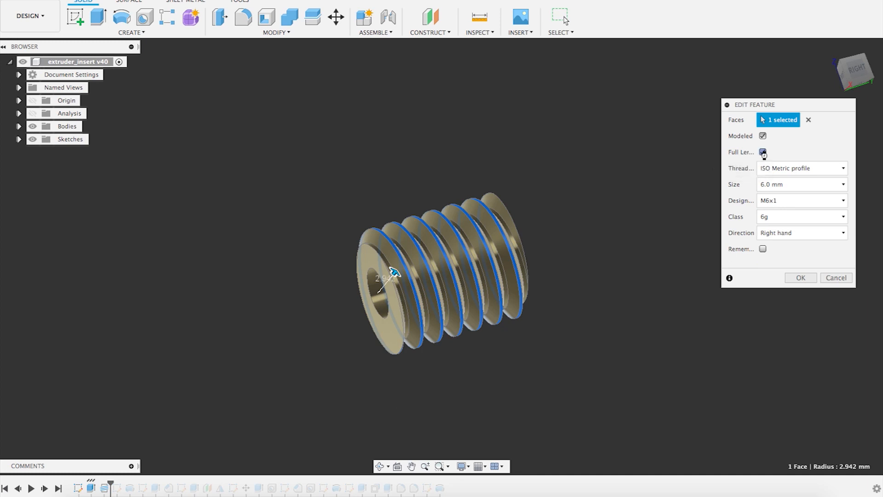
{"action": "left_click", "coordinate": [763, 153]}
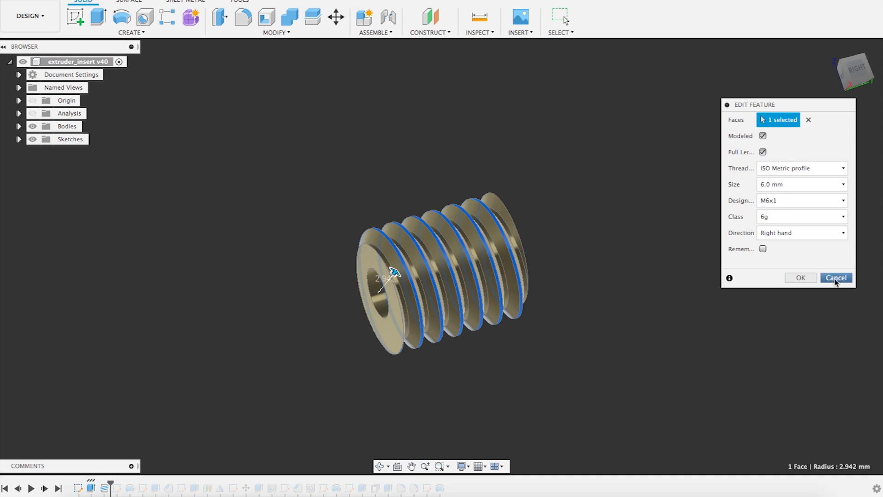
{"action": "left_click", "coordinate": [836, 278]}
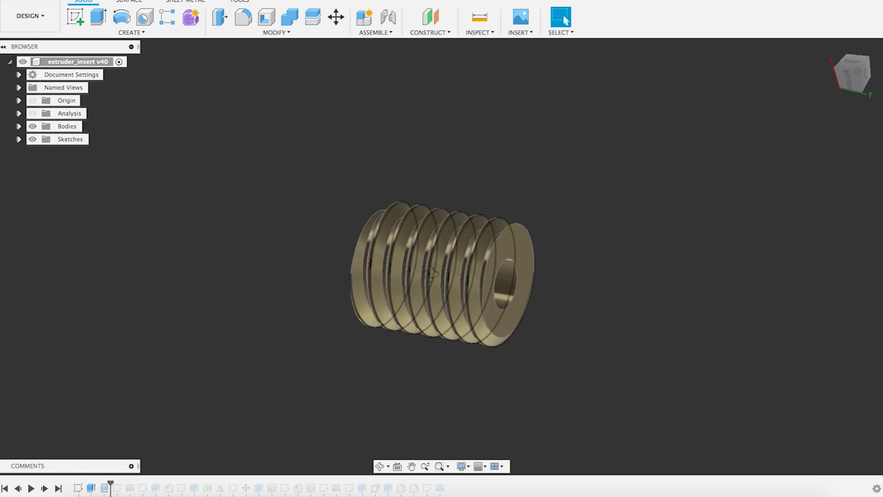
Orbit to the sleeve's other end and advance the history onto Sketch4
{"action": "left_click_drag", "start_coordinate": [439, 276], "coordinate": [400, 295]}
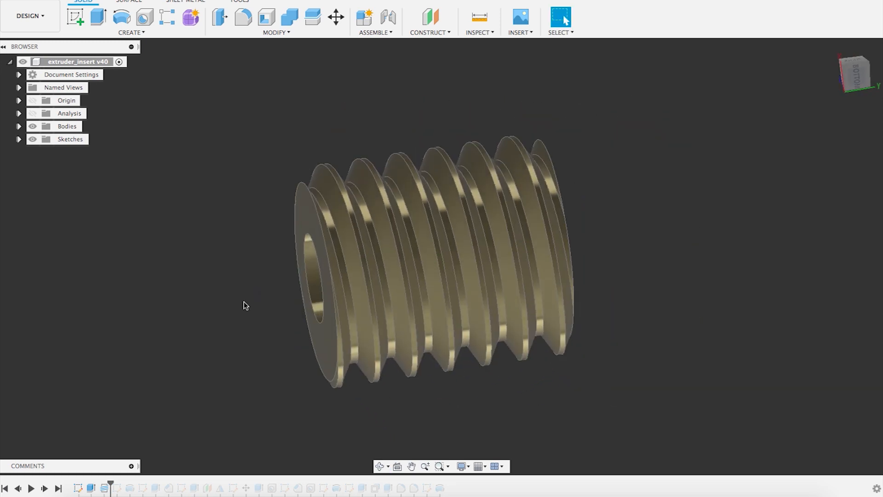
{"action": "left_click", "coordinate": [125, 482]}
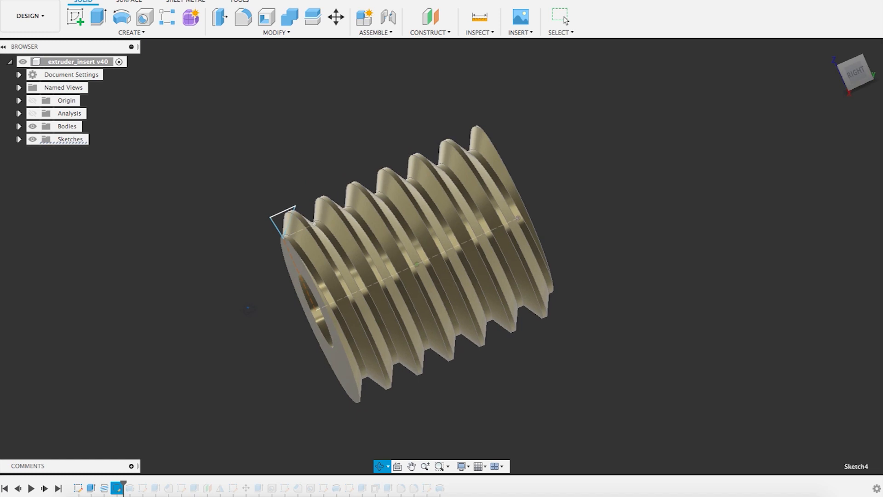
Open Sketch4, then move the history past it to reveal the plain tube
{"action": "left_click", "coordinate": [276, 32]}
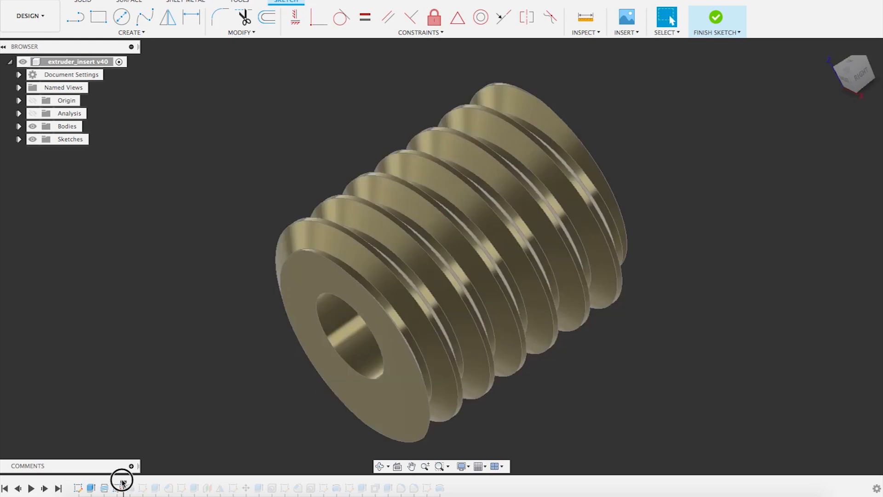
{"action": "left_click", "coordinate": [715, 17]}
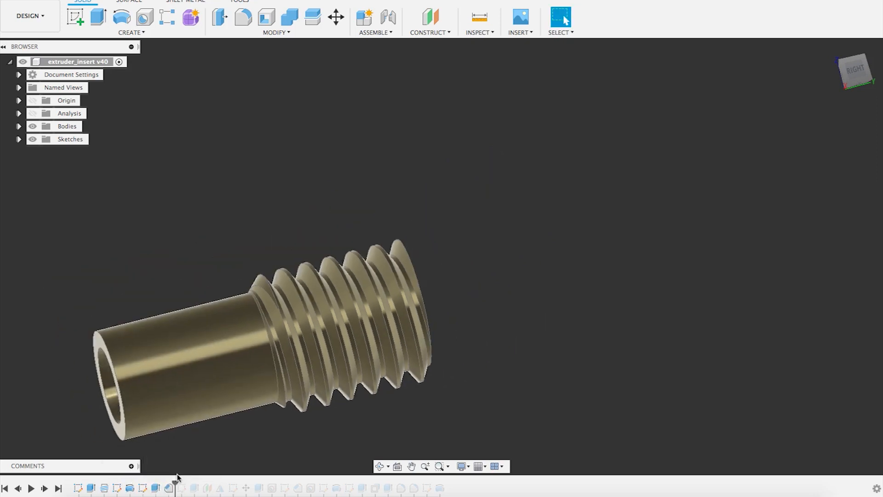
{"action": "mouse_move", "coordinate": [191, 487]}
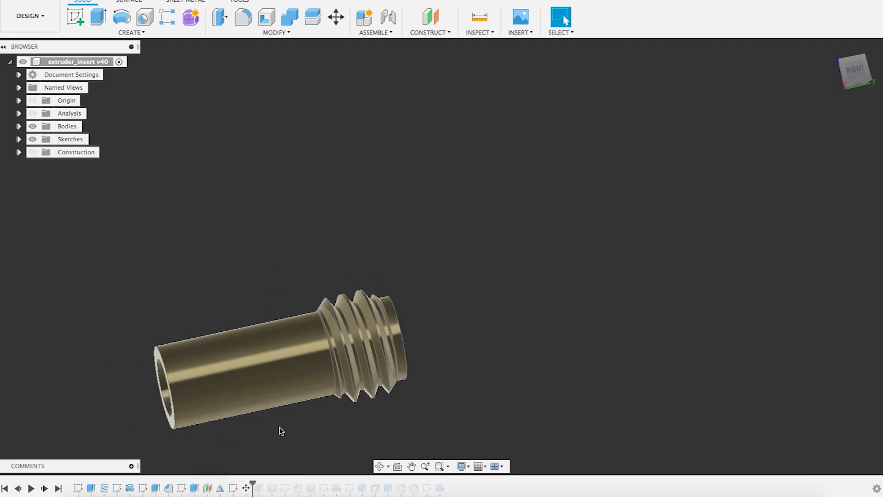
{"action": "mouse_move", "coordinate": [246, 487]}
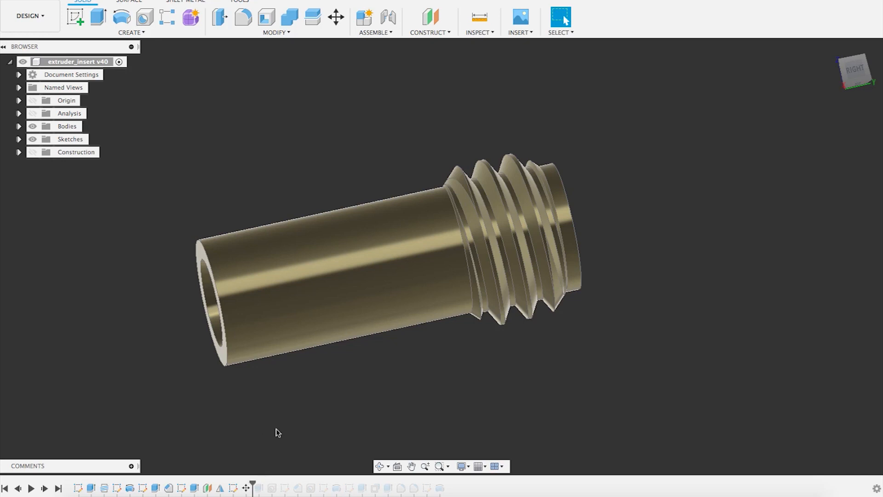
{"action": "mouse_move", "coordinate": [256, 474]}
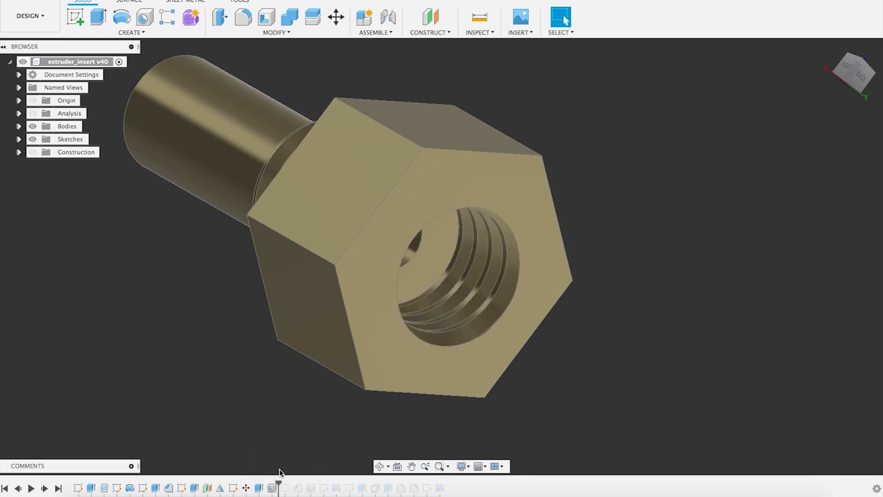
Edit the hole feature and make it a tapped ISO Metric M6x1 6H hole
{"action": "right_click", "coordinate": [451, 271]}
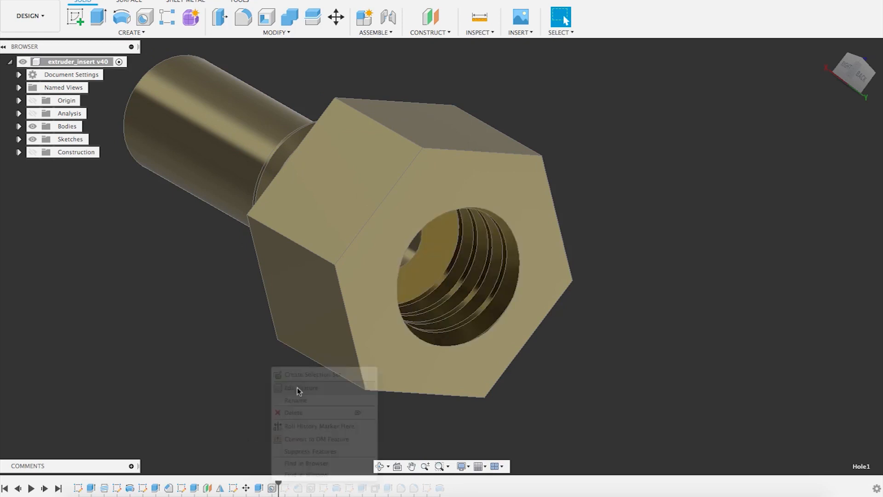
{"action": "left_click", "coordinate": [300, 387]}
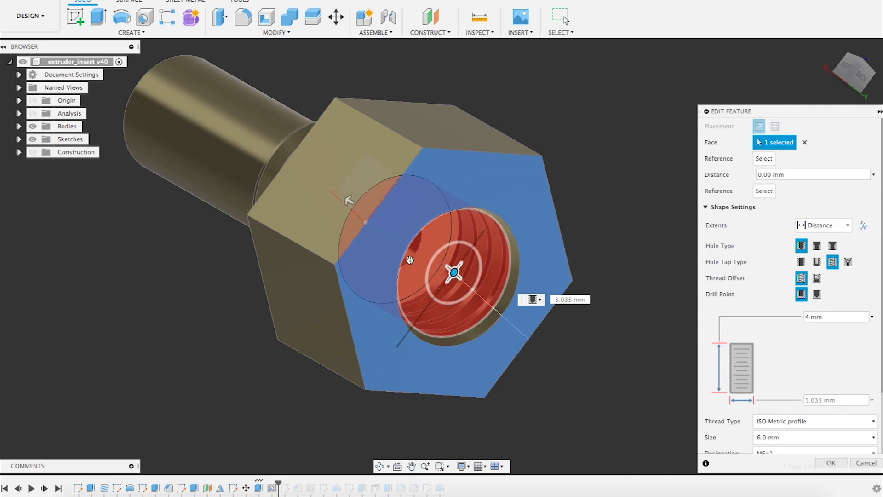
{"action": "left_click", "coordinate": [800, 245]}
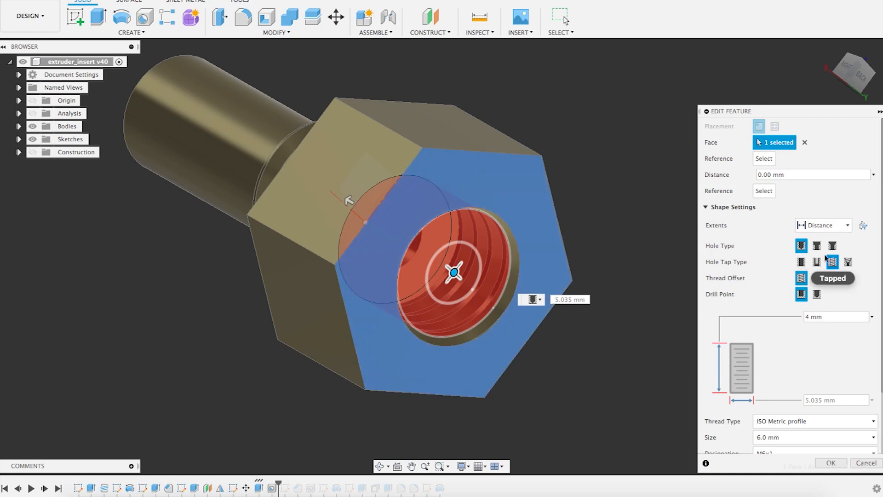
{"action": "scroll", "scroll_direction": "down", "scroll_amount": 3}
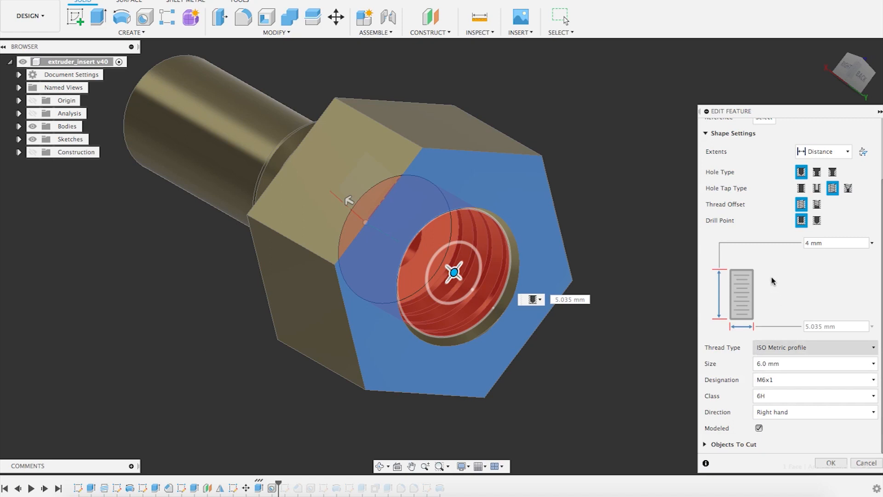
{"action": "mouse_move", "coordinate": [788, 285]}
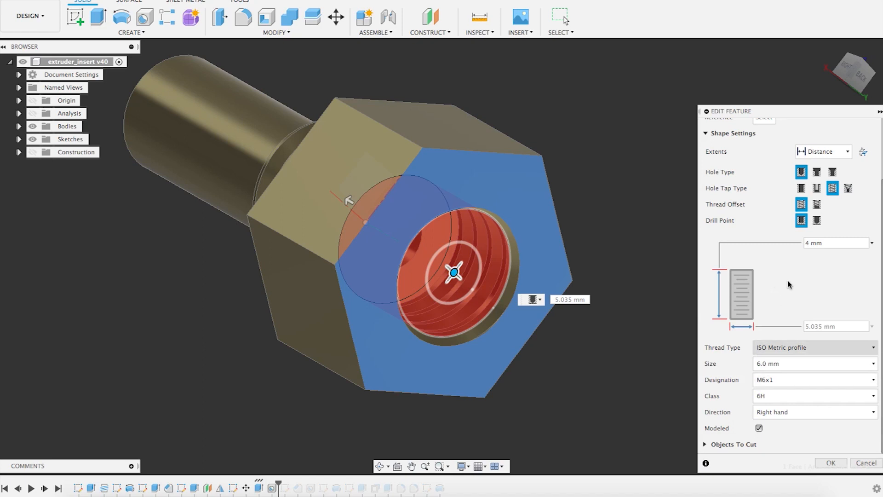
Toggle Modeled threads off and on to compare previews, leaving them enabled
{"action": "left_click", "coordinate": [758, 428]}
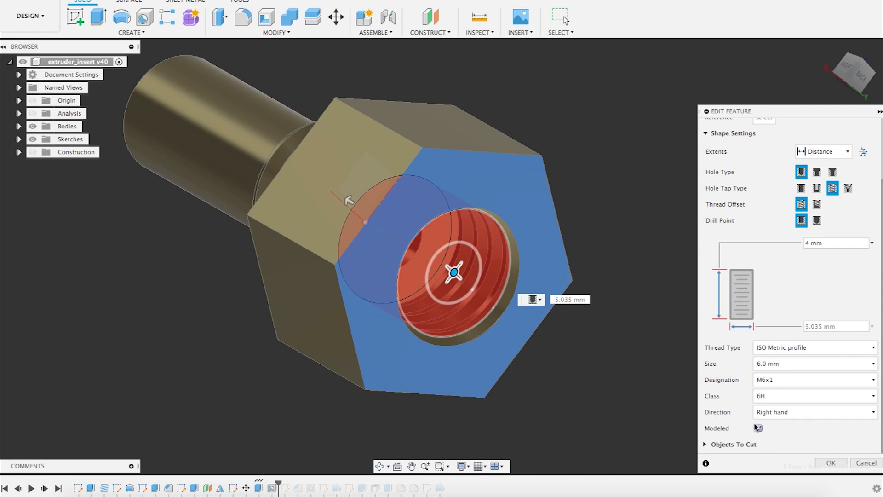
{"action": "left_click", "coordinate": [759, 428]}
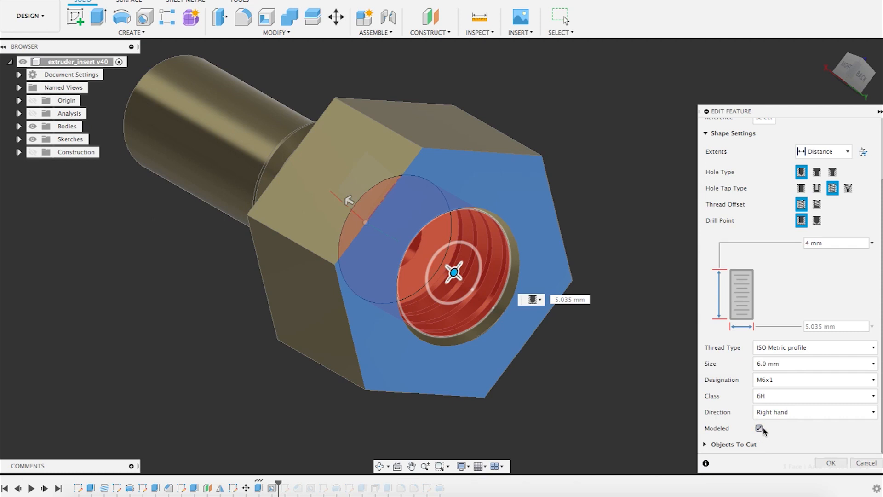
{"action": "left_click", "coordinate": [759, 428]}
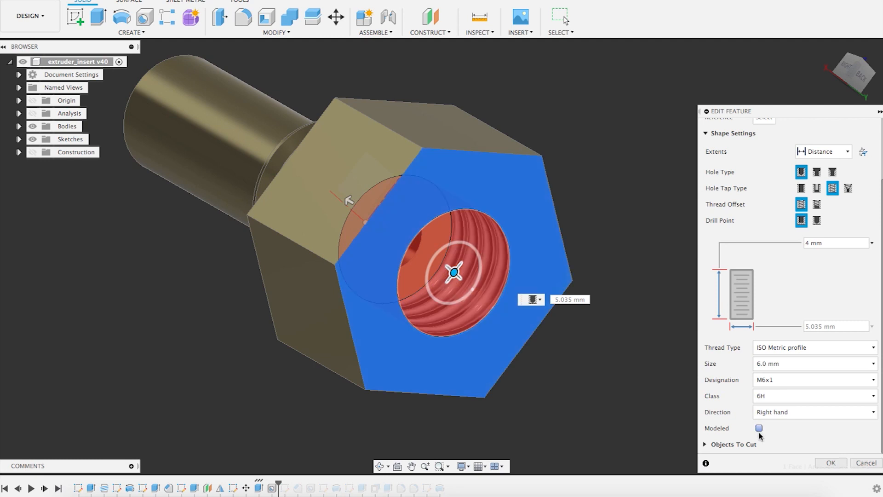
{"action": "left_click", "coordinate": [758, 428]}
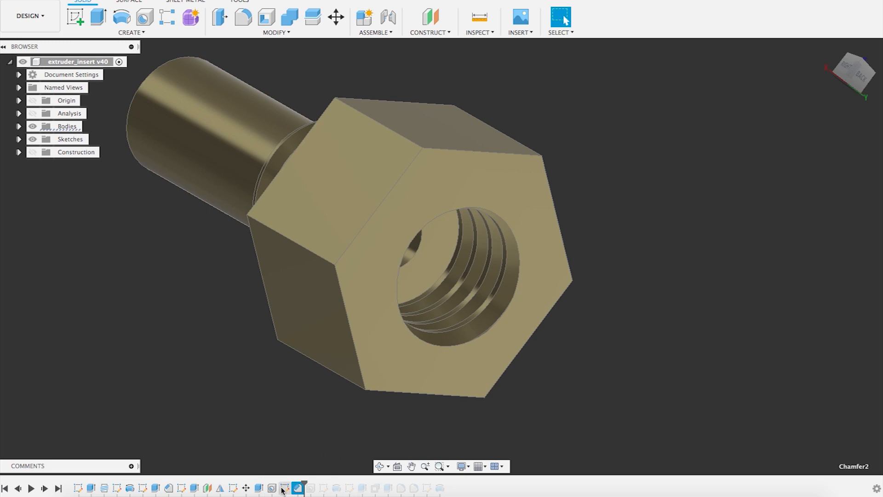
Orbit the model to inspect the modeled internal thread in the hex end
{"action": "left_click_drag", "start_coordinate": [394, 225], "coordinate": [307, 419]}
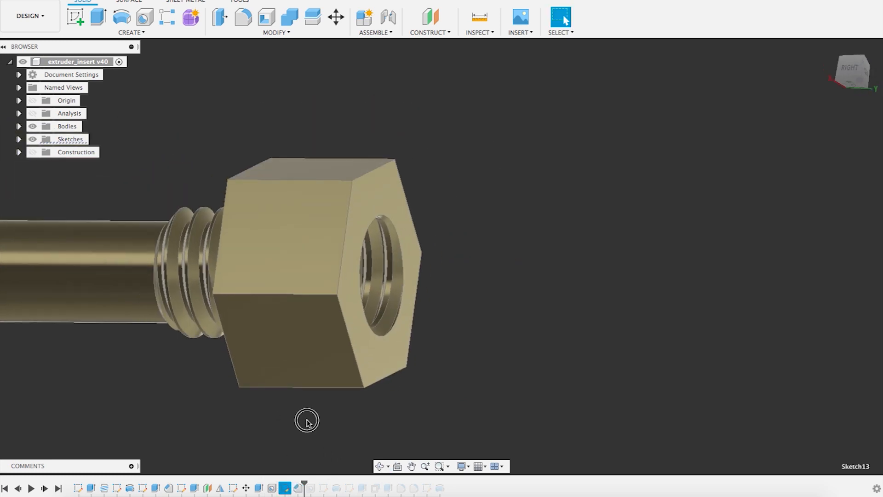
{"action": "mouse_move", "coordinate": [311, 484]}
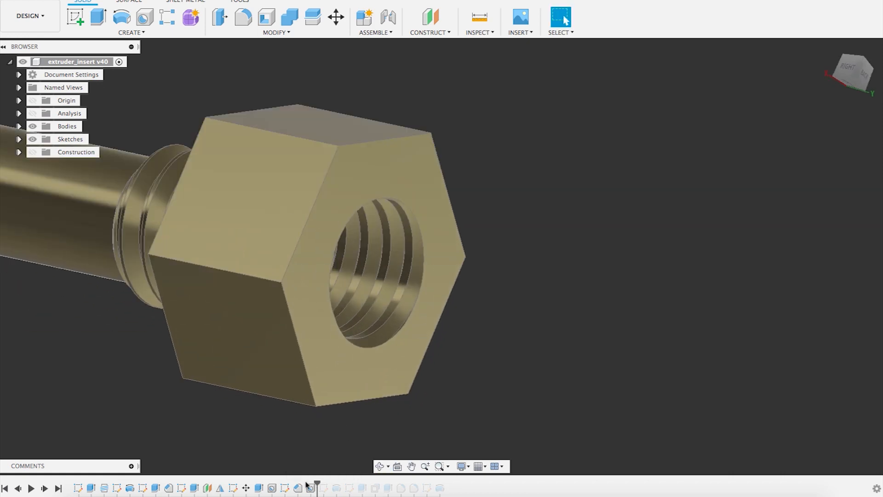
{"action": "right_click", "coordinate": [372, 253]}
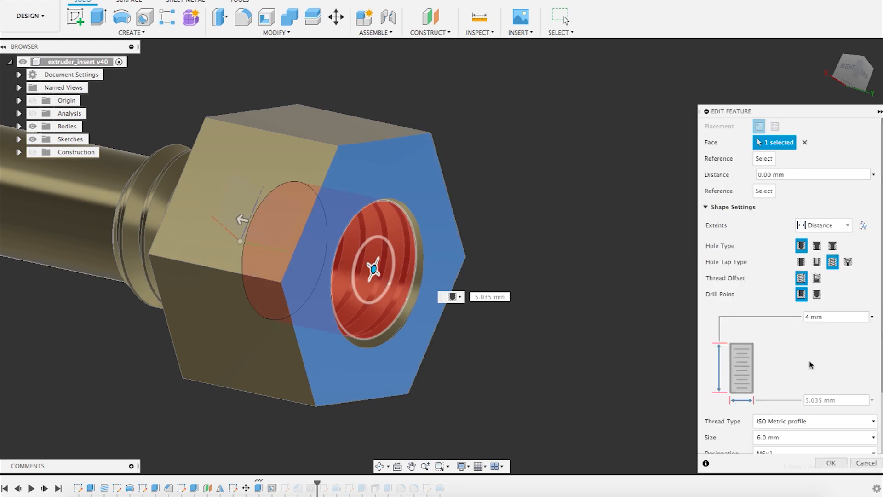
{"action": "mouse_move", "coordinate": [797, 407]}
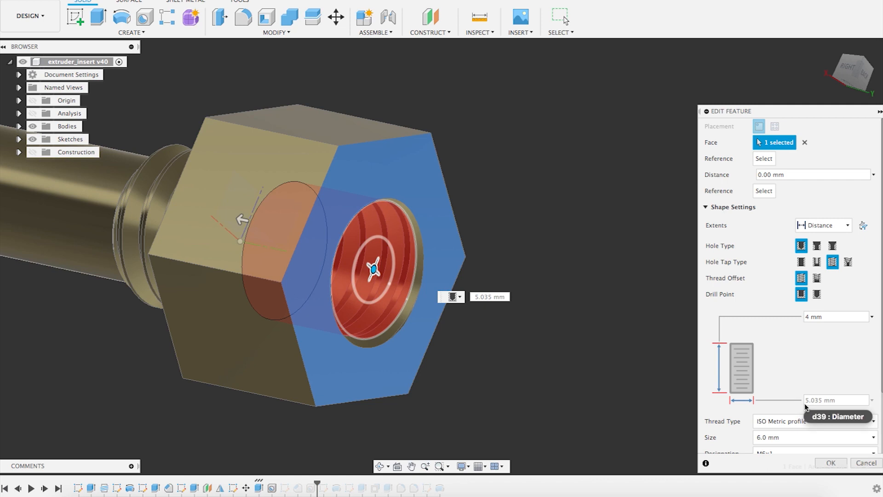
{"action": "mouse_move", "coordinate": [831, 409]}
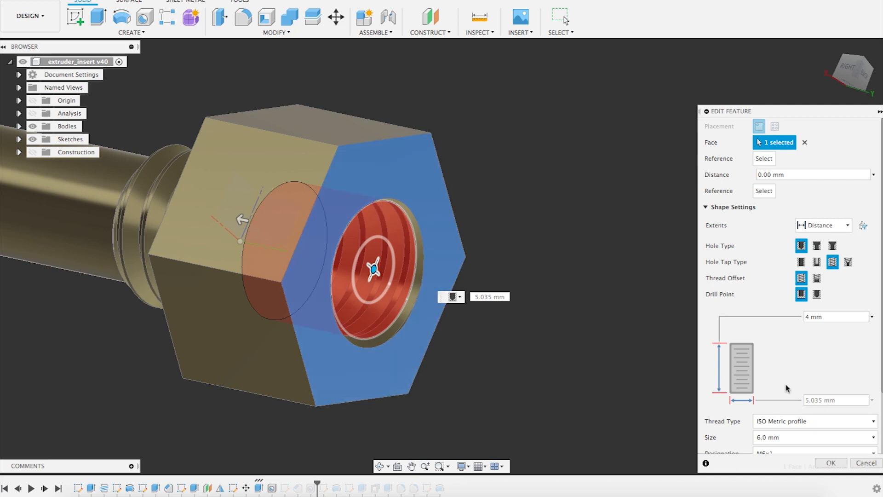
{"action": "mouse_move", "coordinate": [820, 407]}
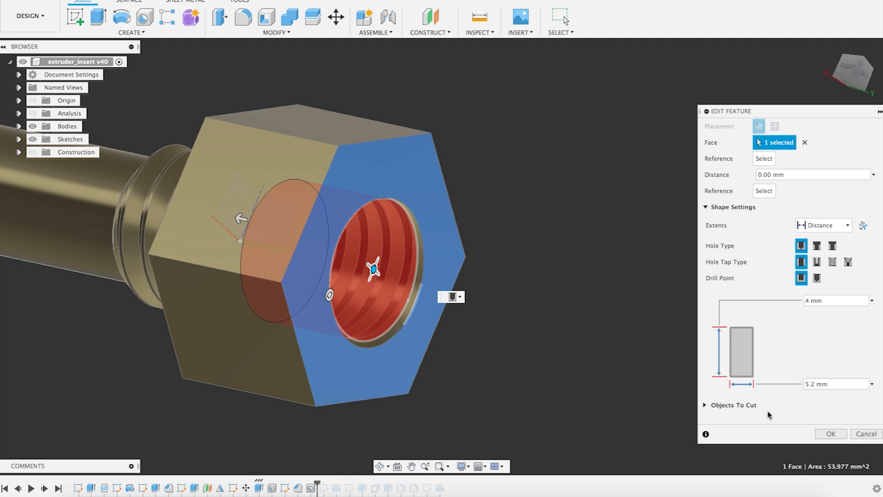
{"action": "mouse_move", "coordinate": [837, 384]}
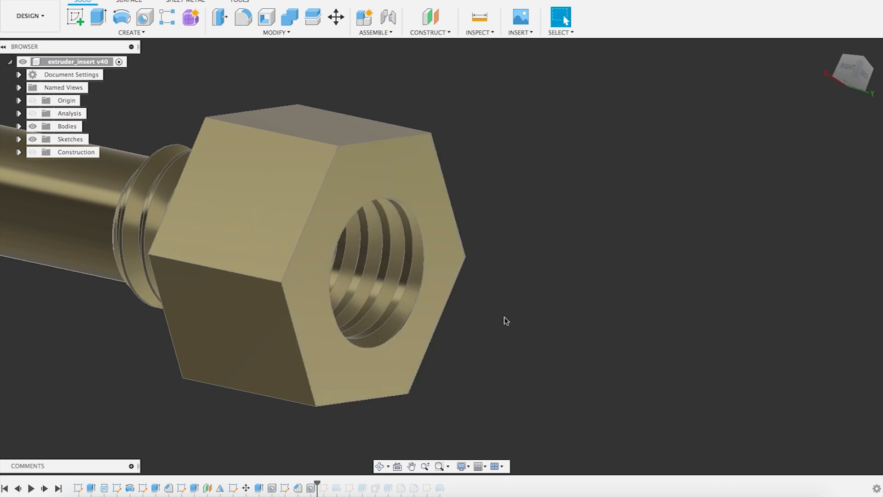
{"action": "mouse_move", "coordinate": [497, 344]}
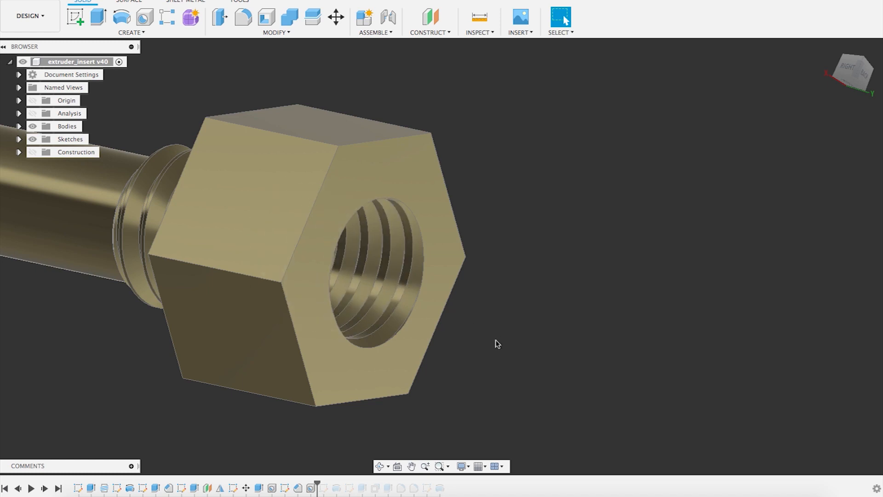
{"action": "mouse_move", "coordinate": [482, 352]}
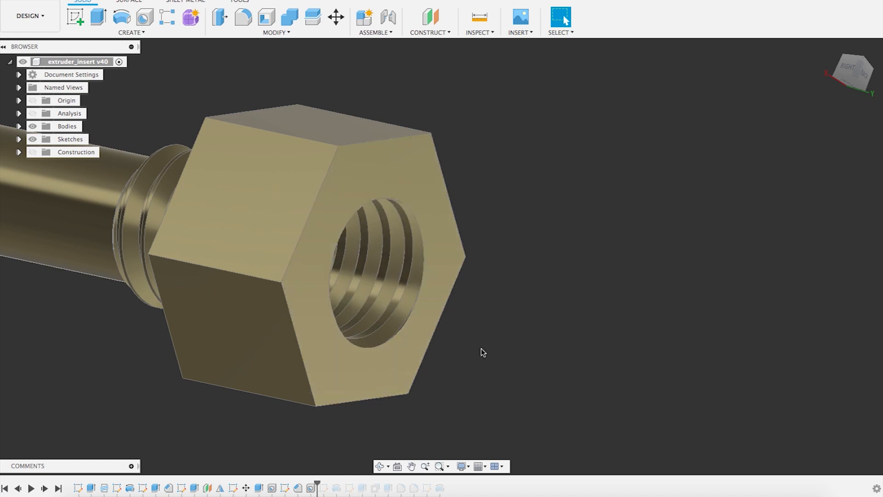
{"action": "mouse_move", "coordinate": [507, 344]}
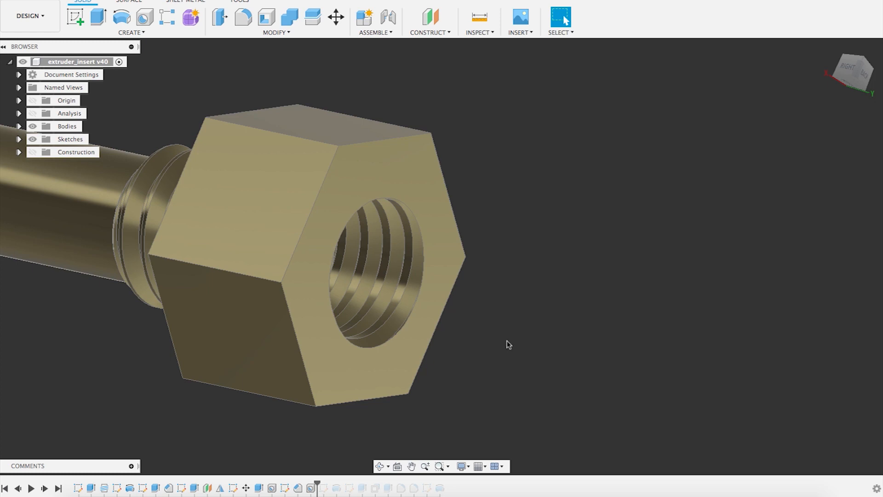
{"action": "mouse_move", "coordinate": [493, 352]}
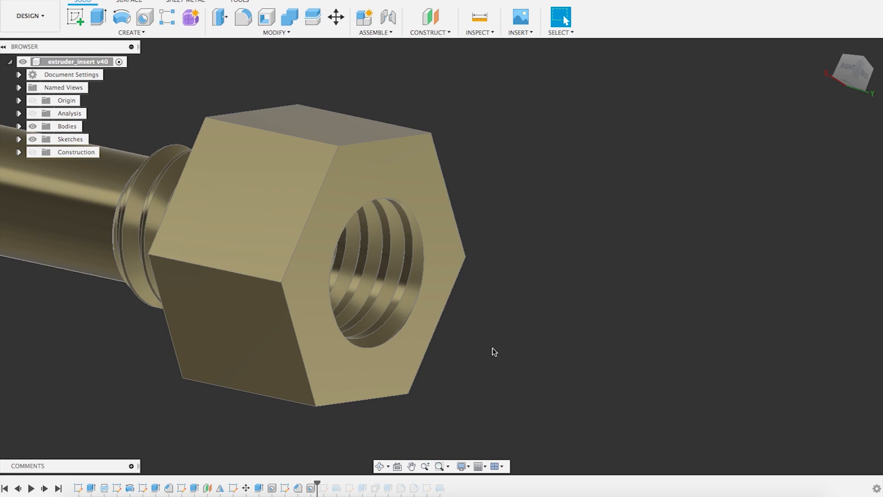
Pan the view to bring the hex end's threaded hole into focus
{"action": "left_click_drag", "start_coordinate": [494, 351], "coordinate": [537, 328]}
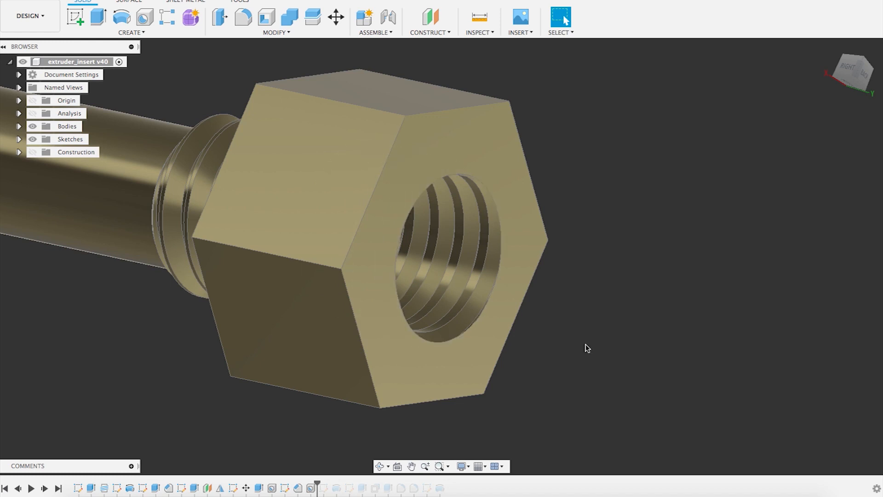
{"action": "mouse_move", "coordinate": [314, 454]}
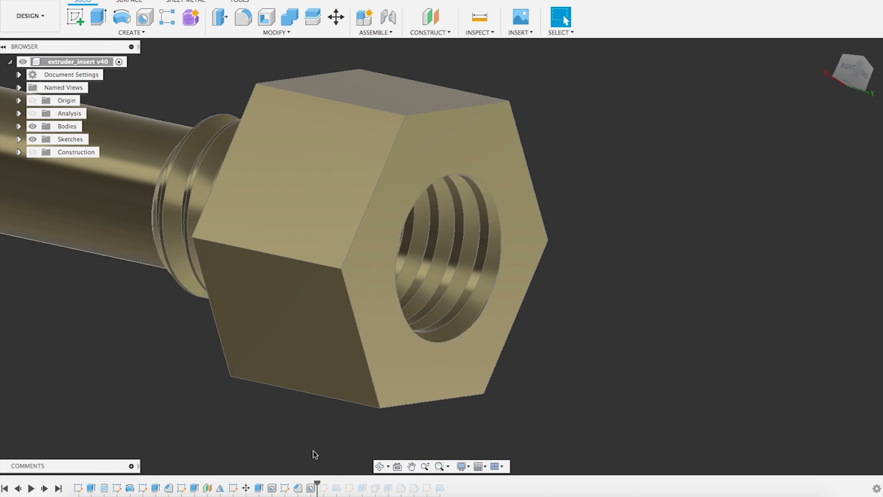
{"action": "mouse_move", "coordinate": [343, 480]}
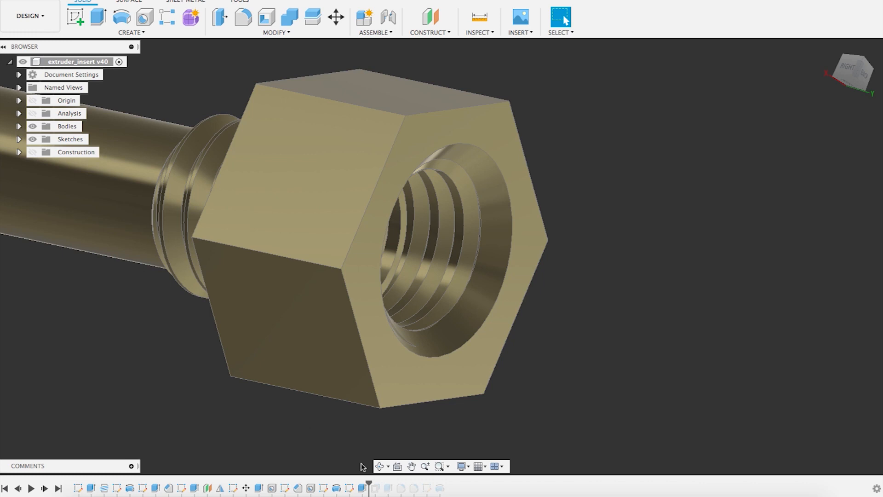
{"action": "mouse_move", "coordinate": [533, 73]}
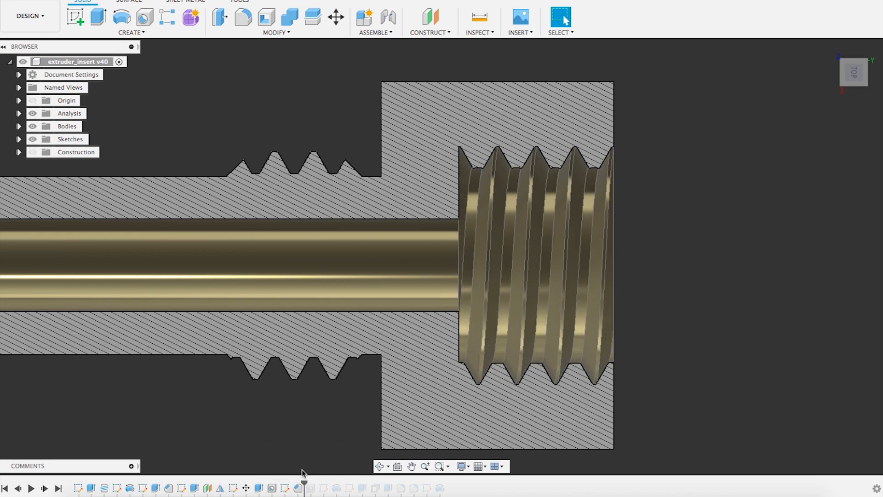
{"action": "mouse_move", "coordinate": [312, 487]}
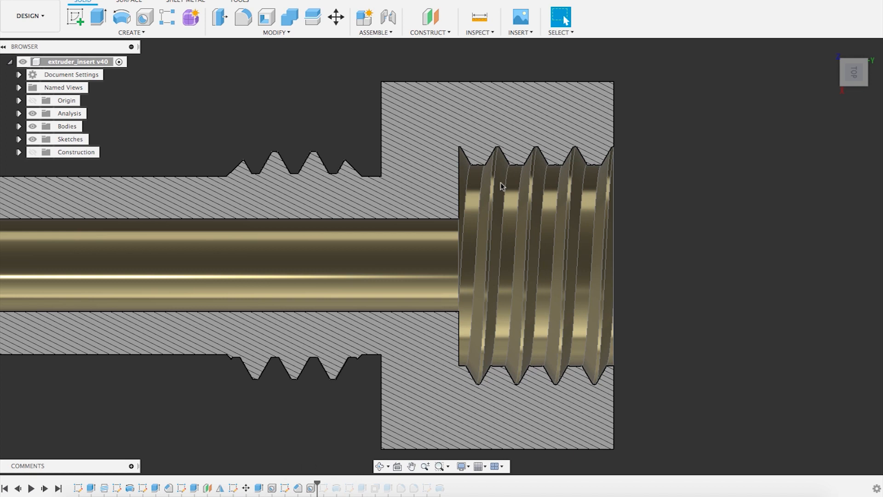
{"action": "mouse_move", "coordinate": [583, 170]}
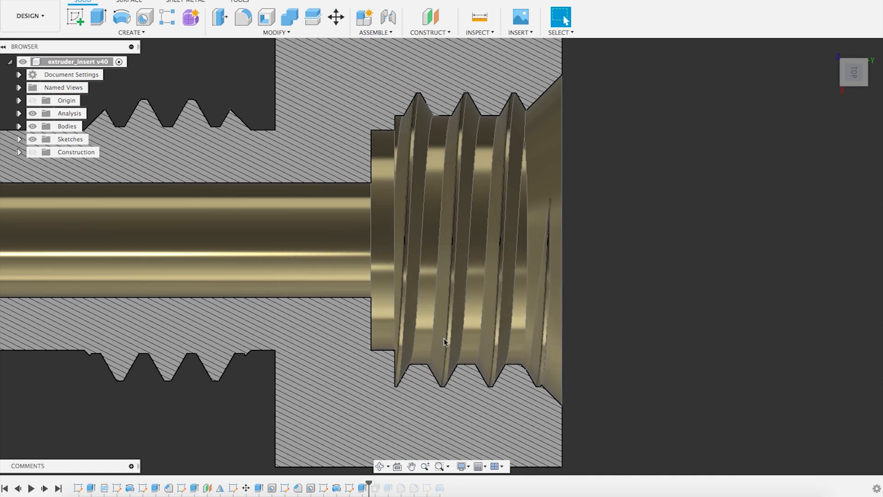
Edit the Press Pull and confirm the −0.1 mm offset on the three thread faces
{"action": "left_click", "coordinate": [443, 340]}
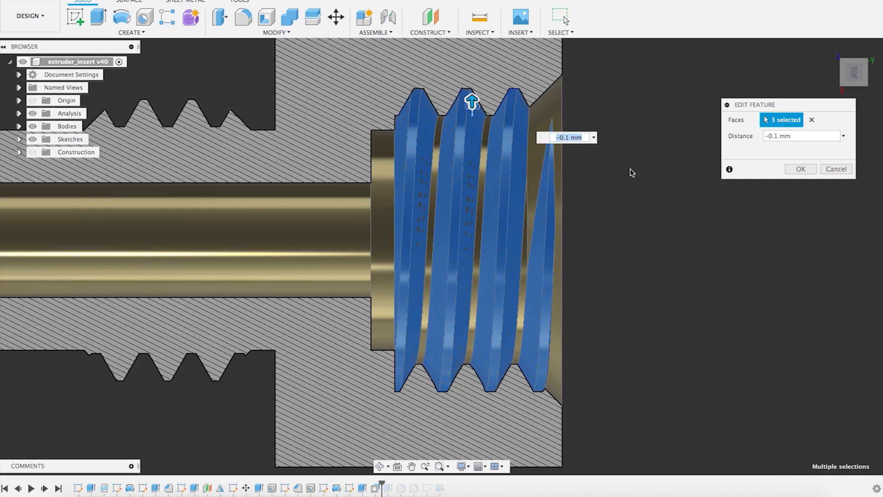
{"action": "left_click", "coordinate": [800, 168]}
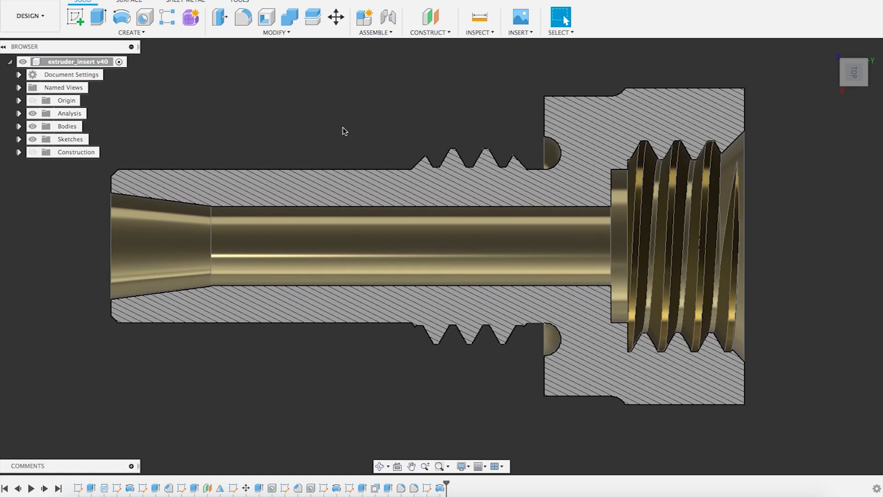
{"action": "mouse_move", "coordinate": [351, 125]}
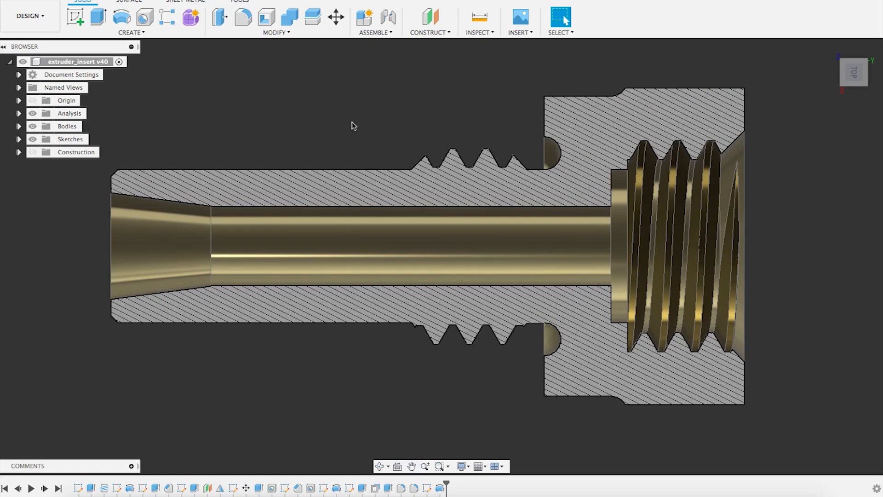